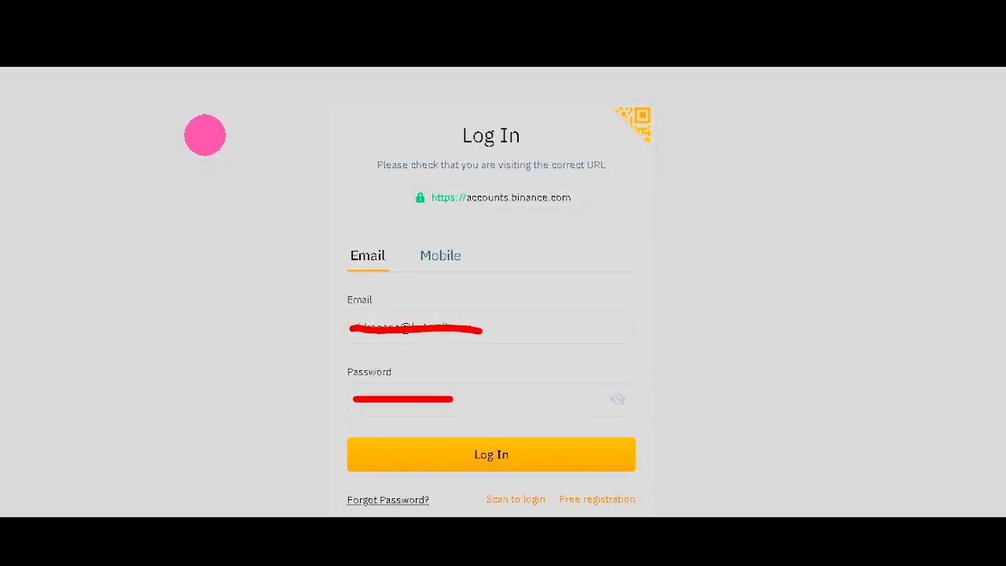
Log in to the Binance account with the entered email and password
{"action": "left_click", "coordinate": [491, 455]}
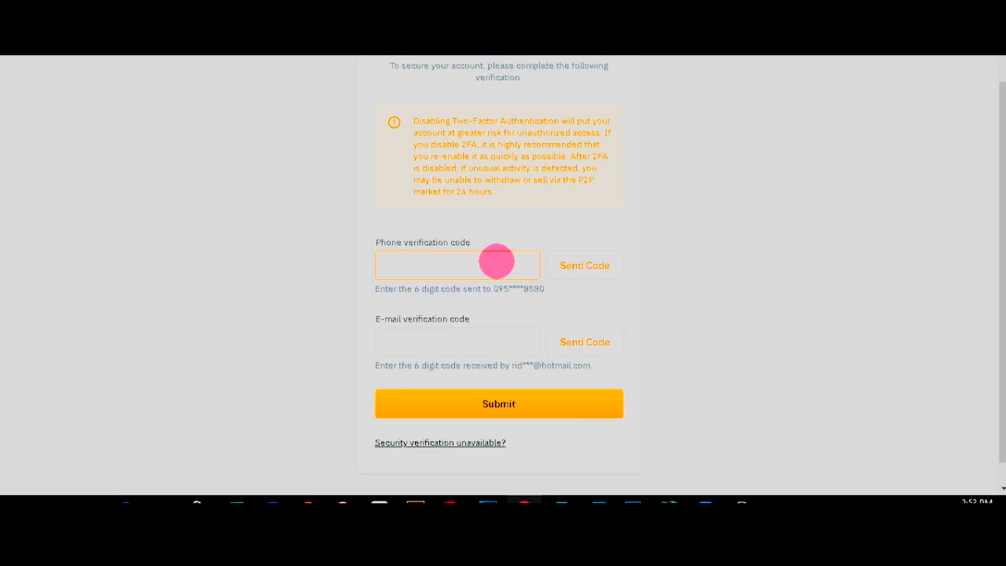
Request the phone code, enter it in the phone field, and request the email verification code
{"action": "left_click", "coordinate": [584, 264]}
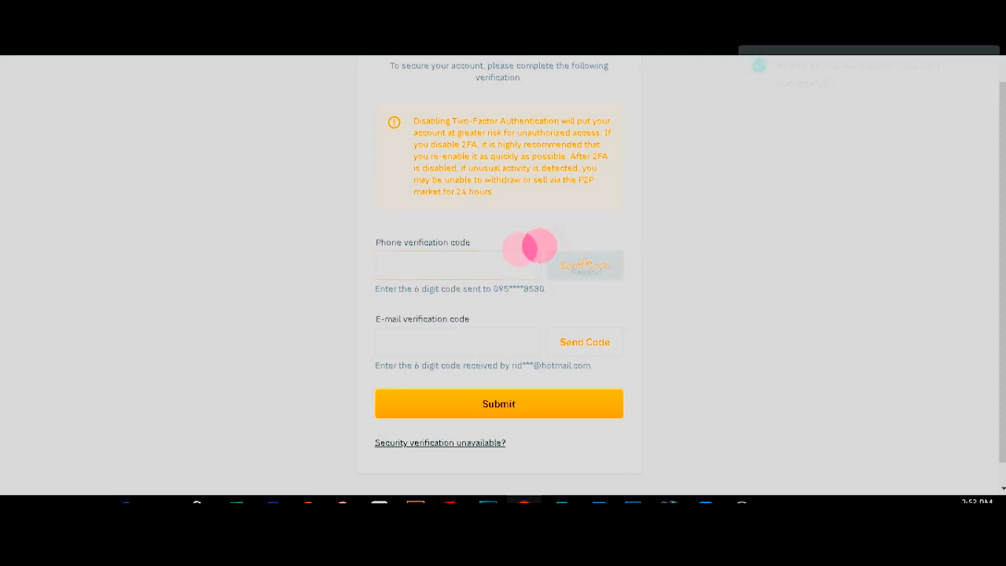
{"action": "left_click", "coordinate": [585, 265]}
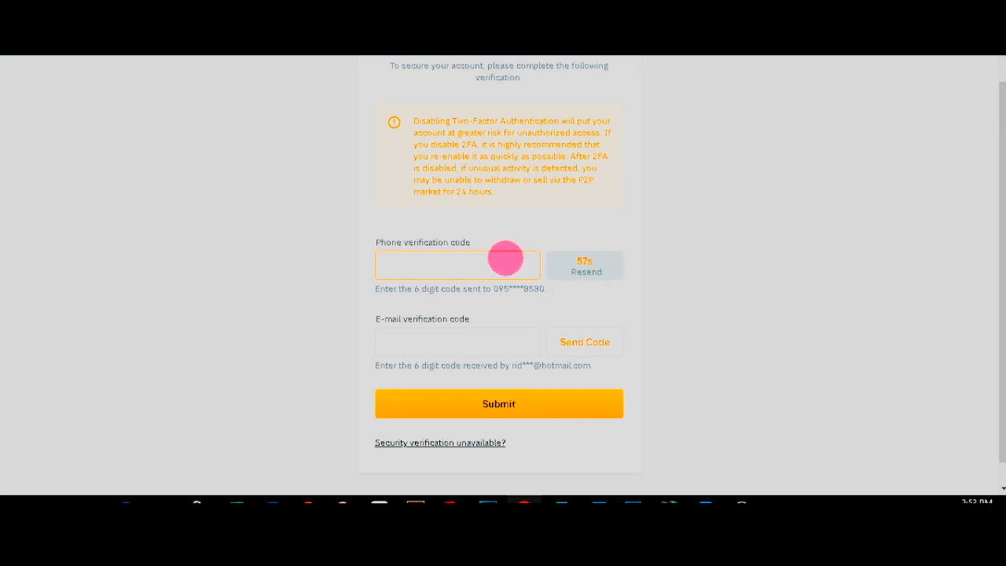
{"action": "left_click", "coordinate": [457, 264]}
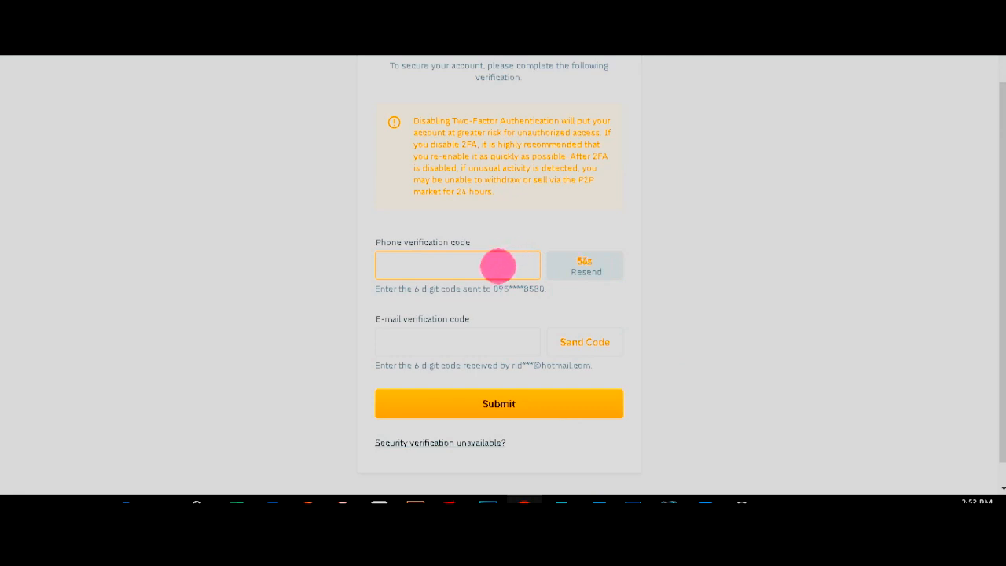
{"action": "left_click", "coordinate": [456, 264]}
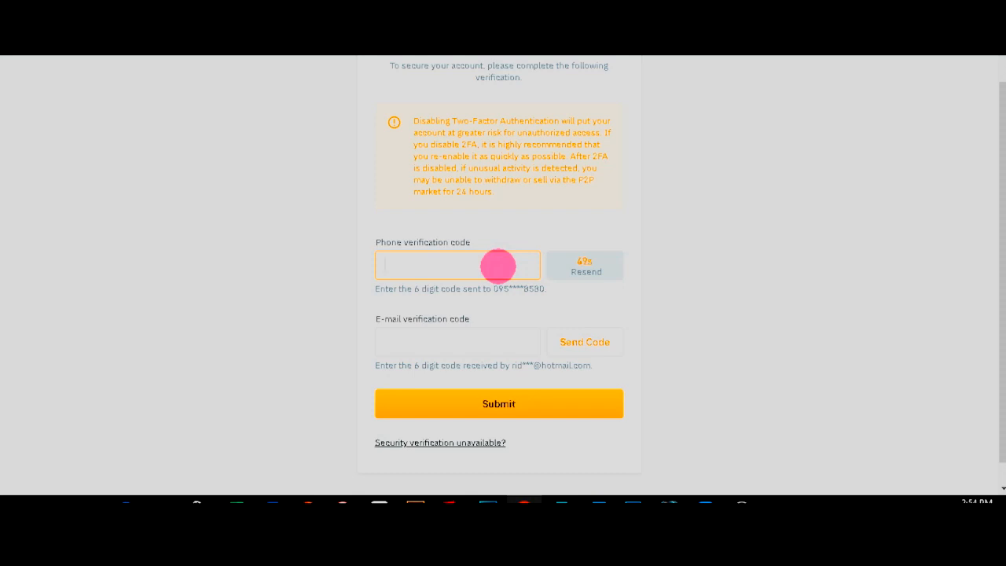
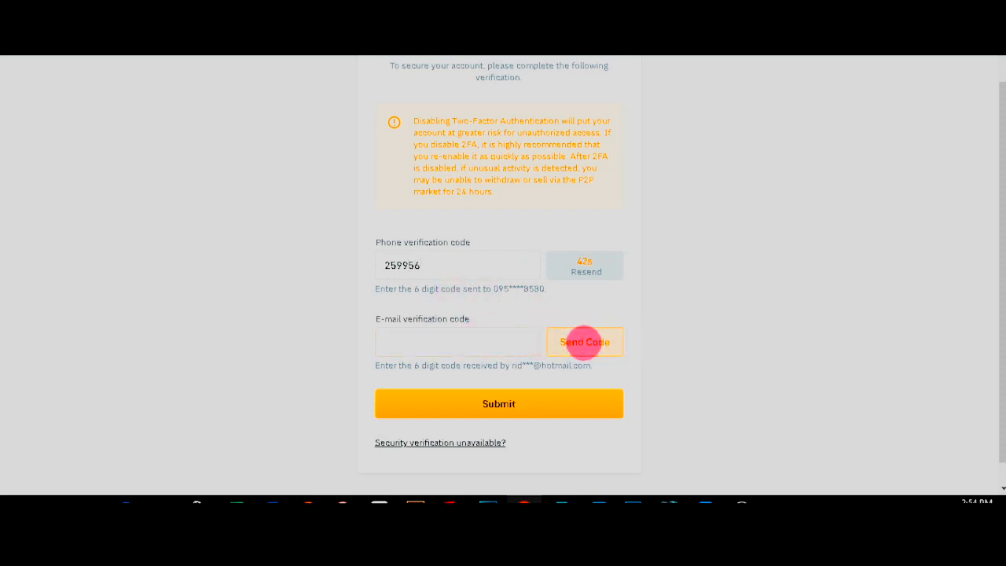
{"action": "left_click", "coordinate": [585, 342]}
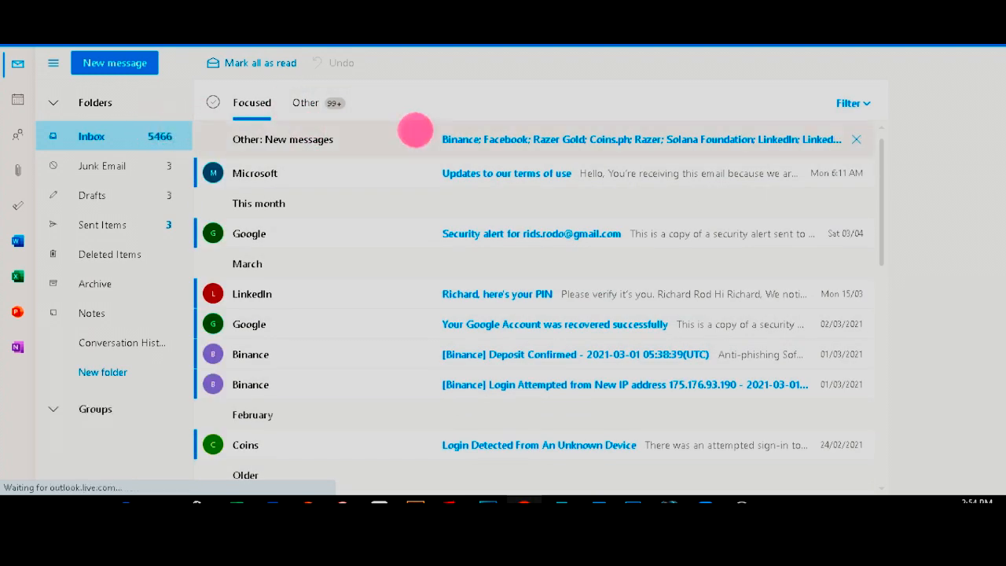
{"action": "mouse_move", "coordinate": [471, 139]}
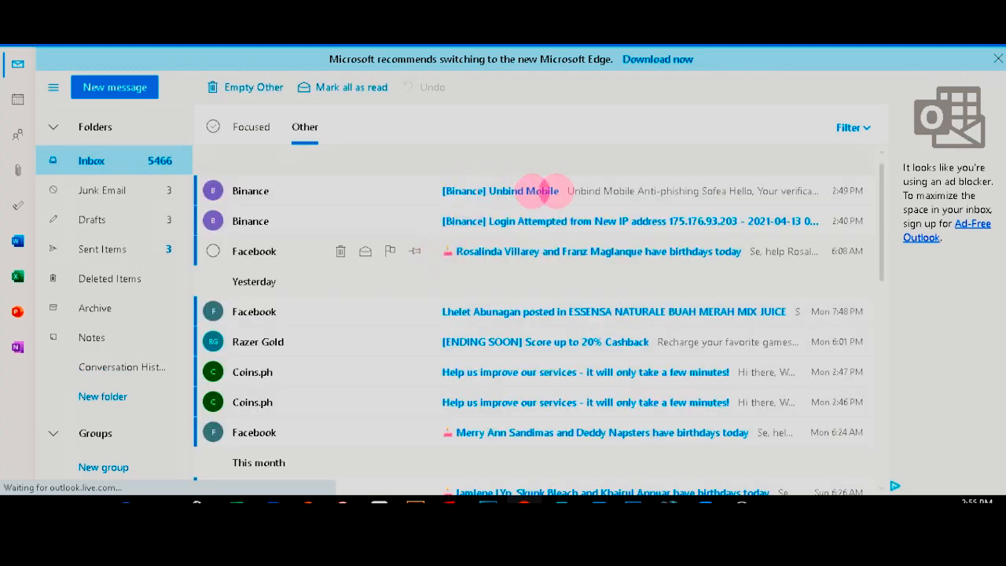
{"action": "mouse_move", "coordinate": [591, 190]}
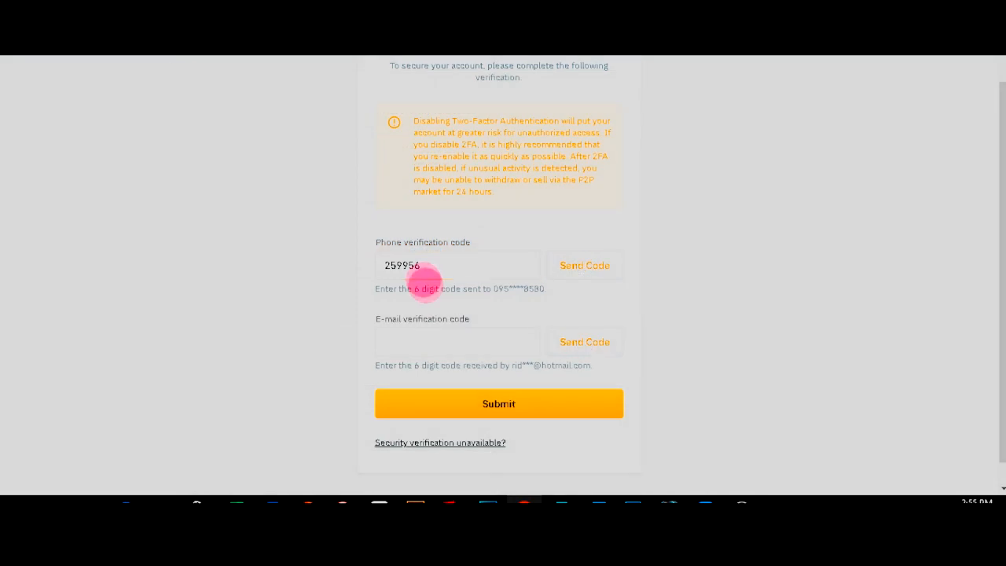
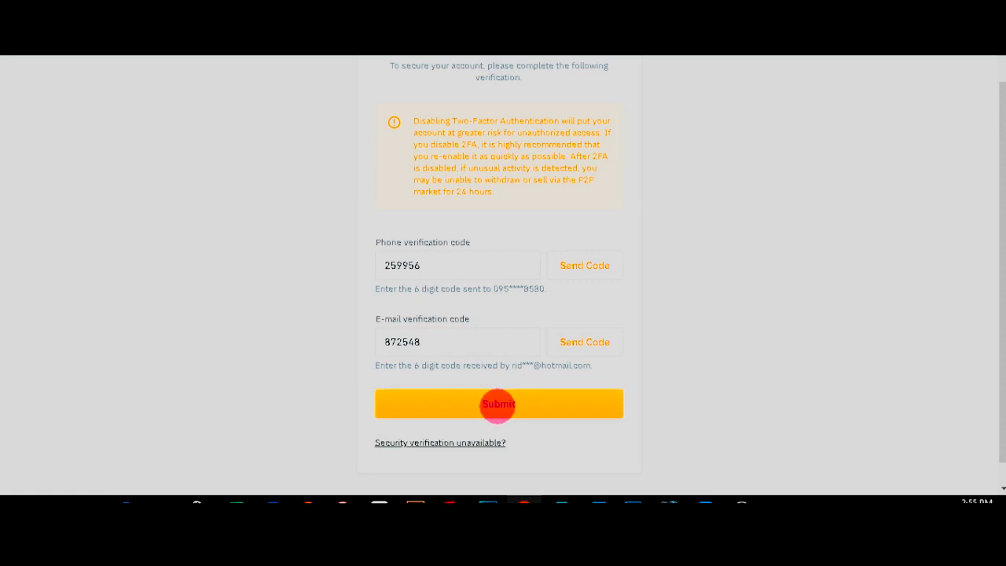
{"action": "left_click", "coordinate": [498, 403]}
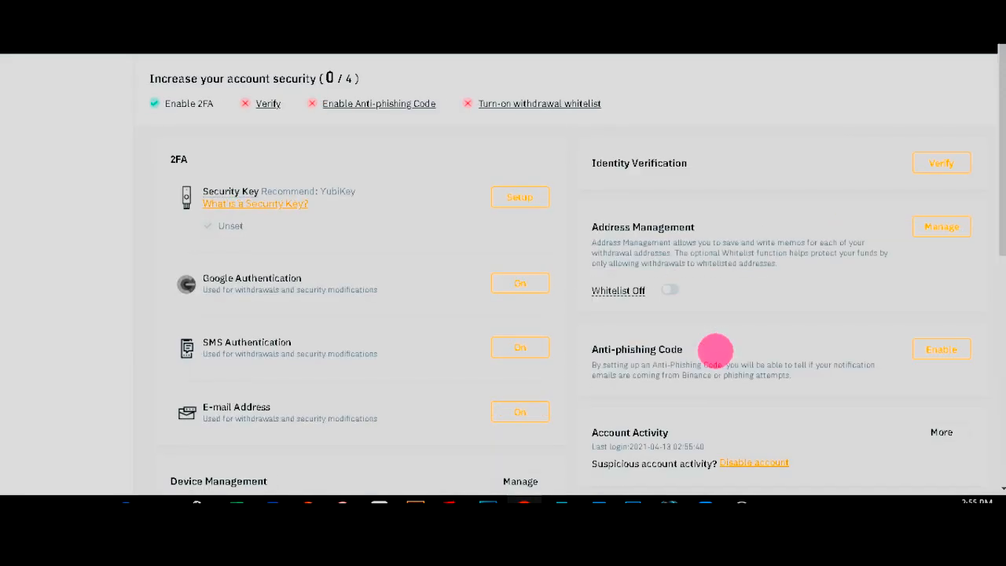
Turn SMS Authentication back on from the Security page
{"action": "left_click", "coordinate": [666, 289]}
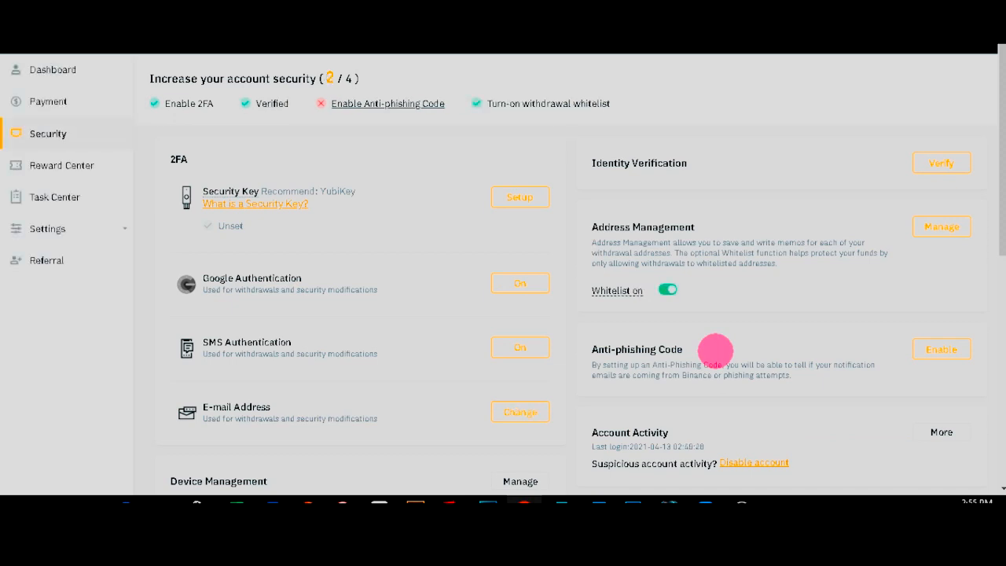
{"action": "left_click", "coordinate": [940, 348]}
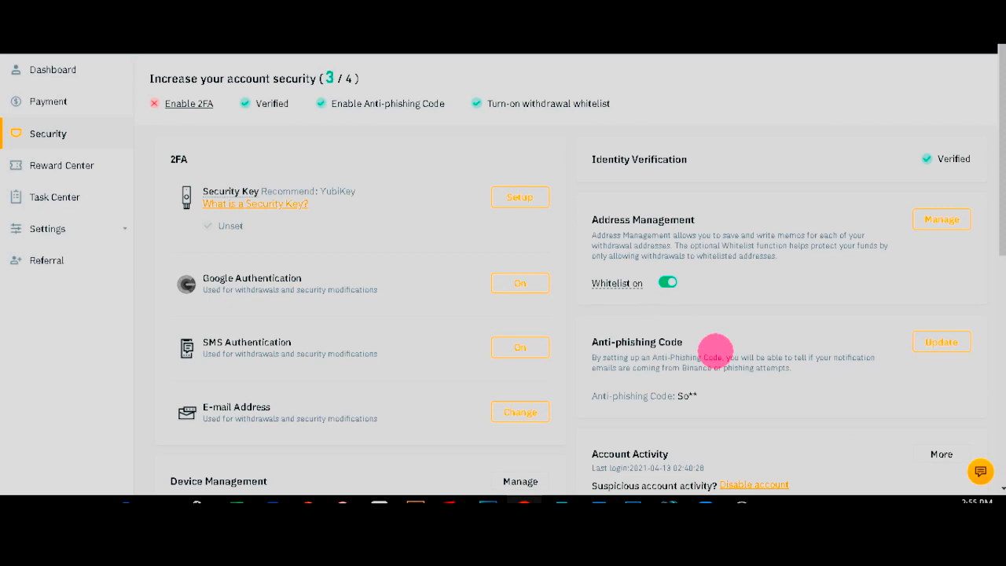
{"action": "mouse_move", "coordinate": [399, 302]}
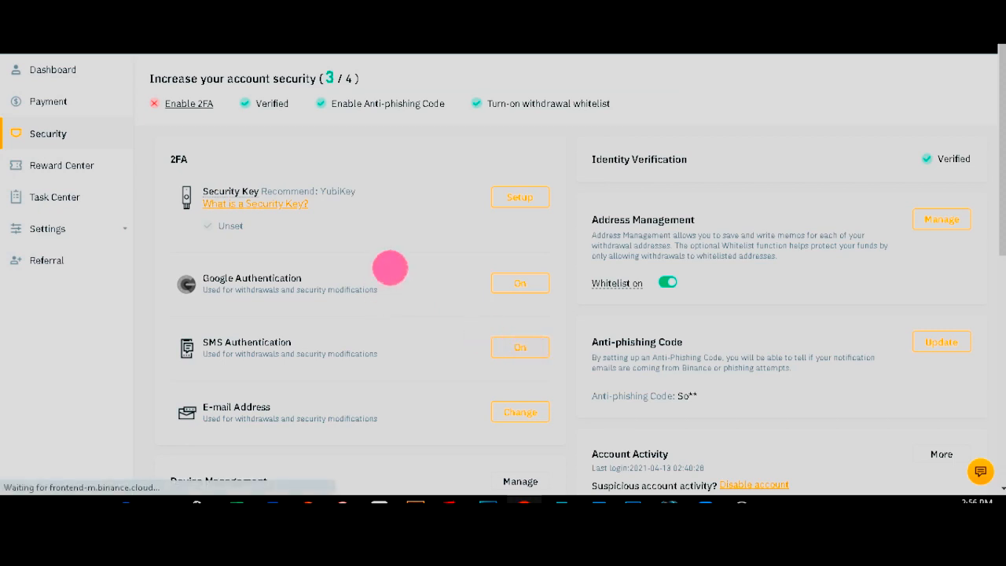
{"action": "left_click", "coordinate": [519, 347]}
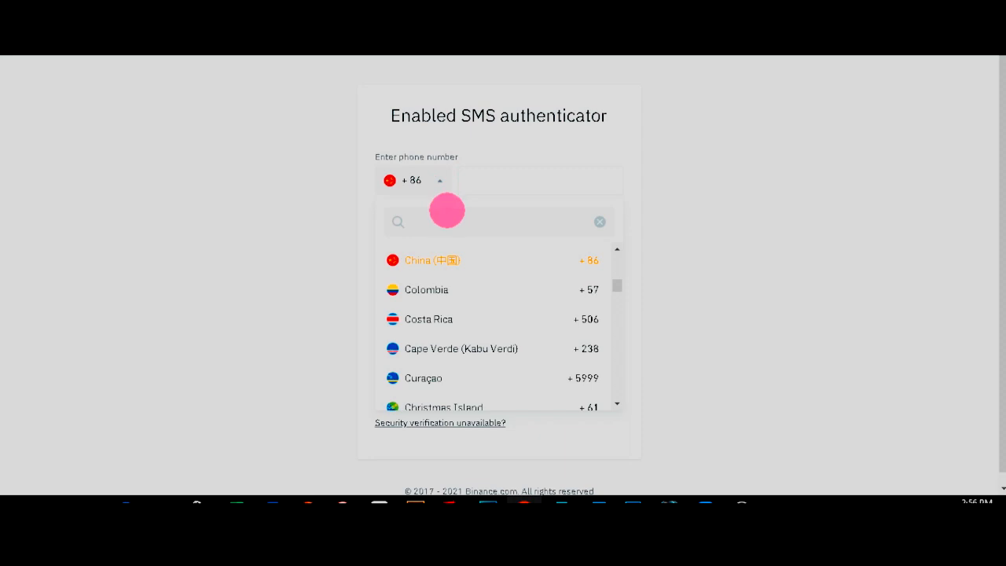
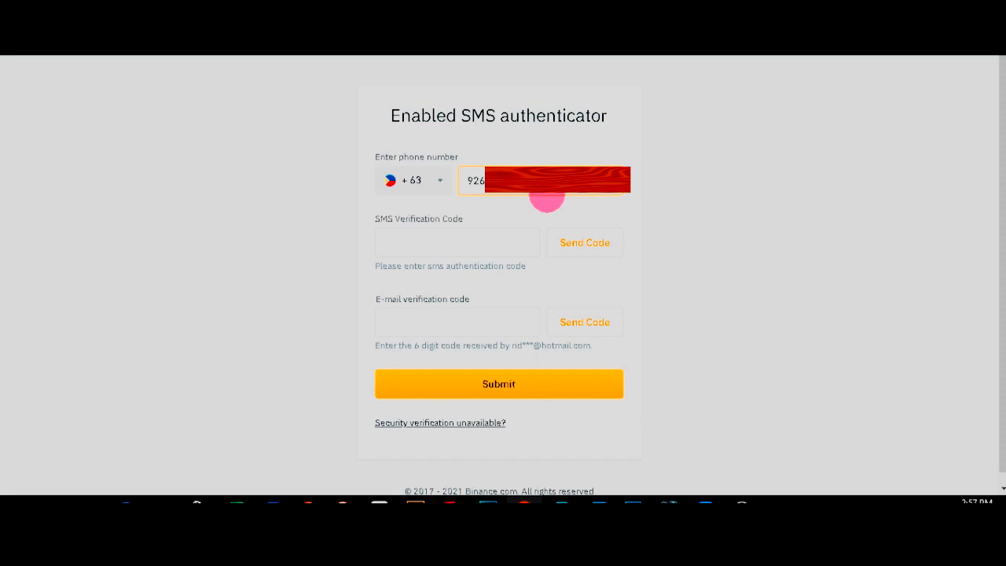
Choose the Philippines +63 country code via 'phi' search and enter the phone number
{"action": "left_click", "coordinate": [585, 242]}
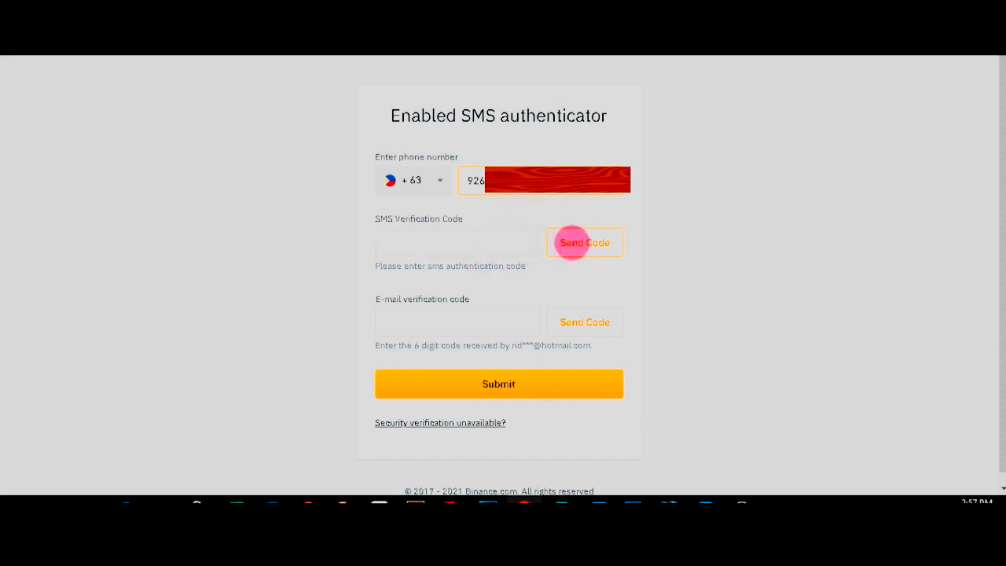
{"action": "left_click", "coordinate": [585, 243]}
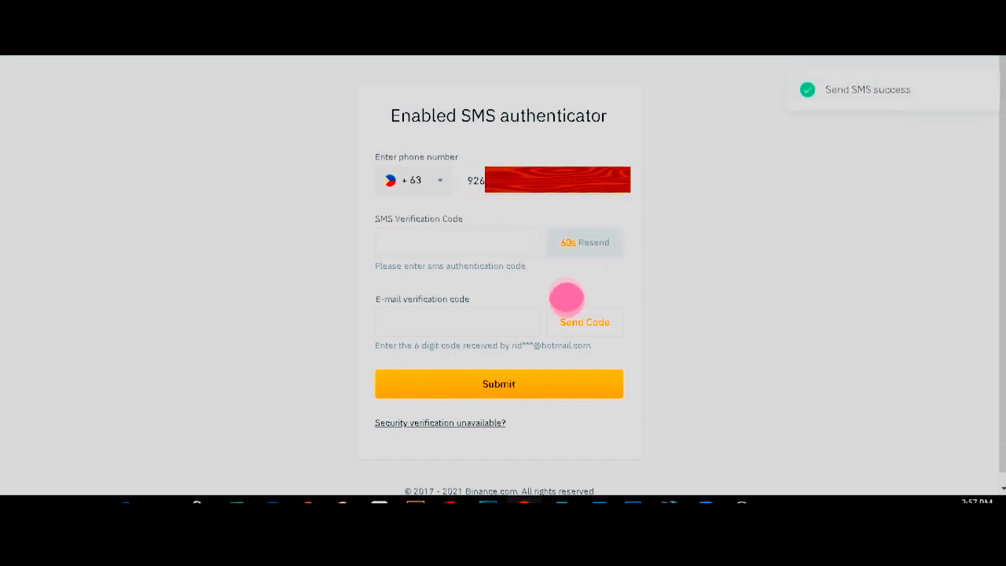
{"action": "left_click", "coordinate": [585, 321]}
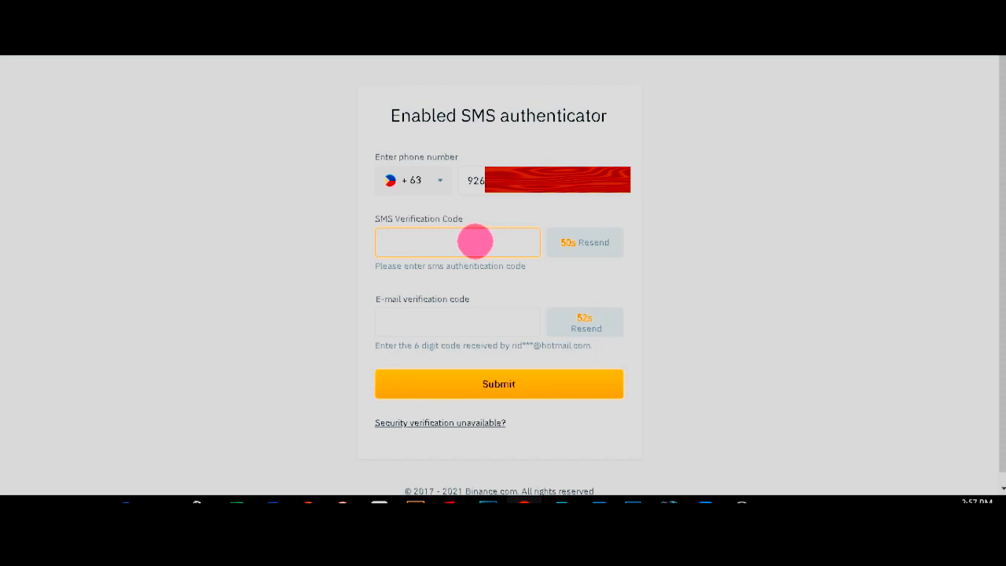
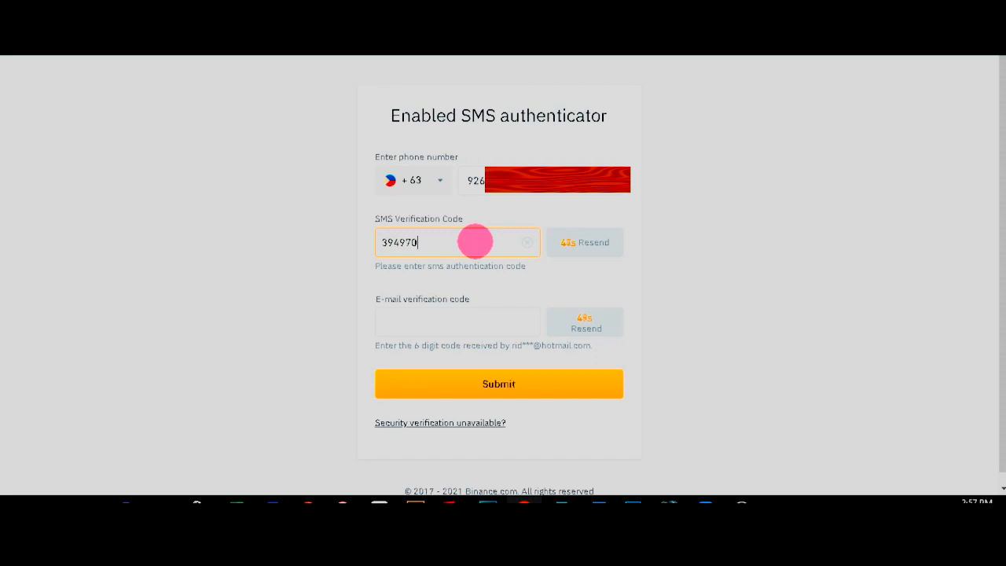
{"action": "left_click", "coordinate": [457, 321]}
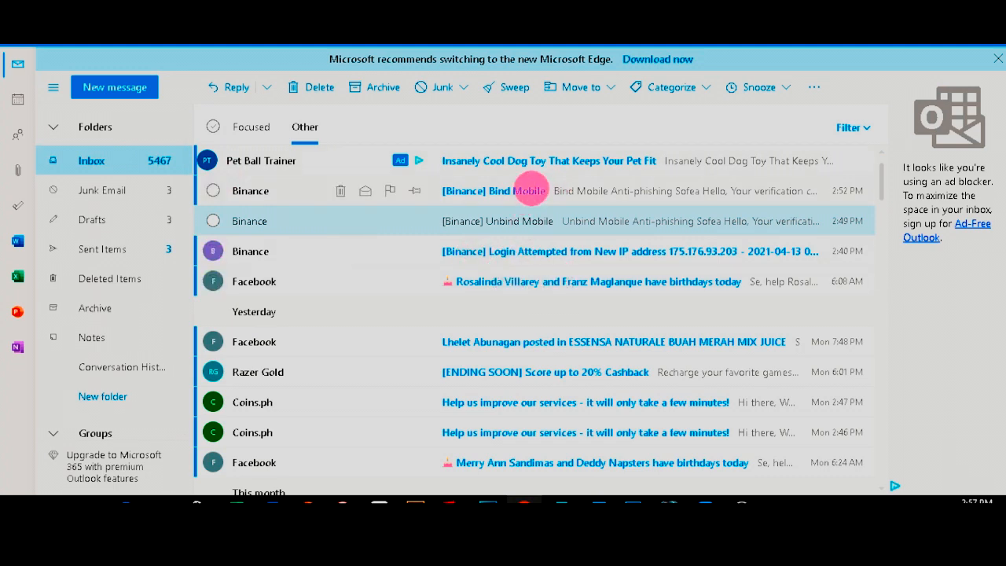
Open the [Binance] Bind Mobile email in Outlook to read the verification code
{"action": "left_click", "coordinate": [495, 191]}
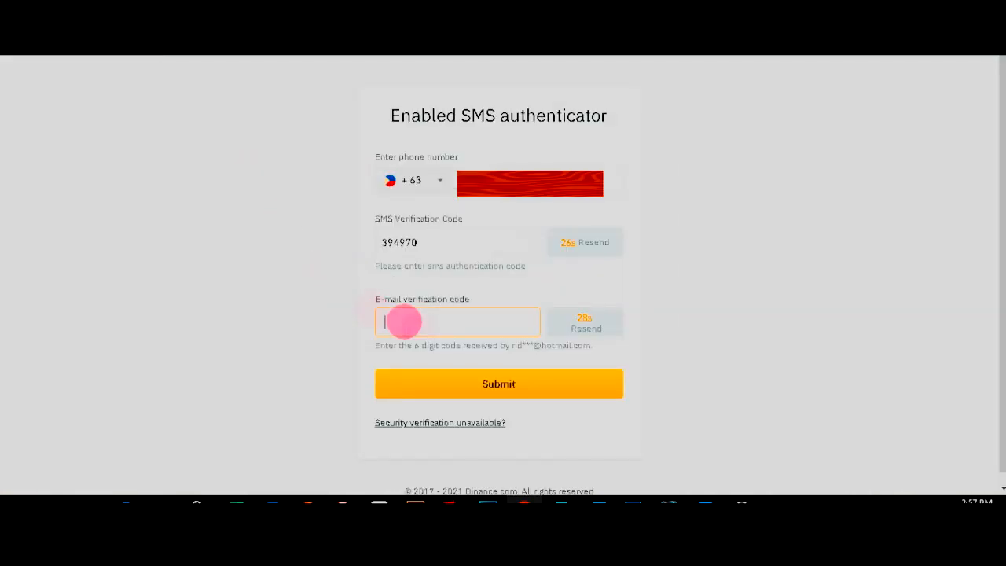
{"action": "left_click", "coordinate": [498, 384]}
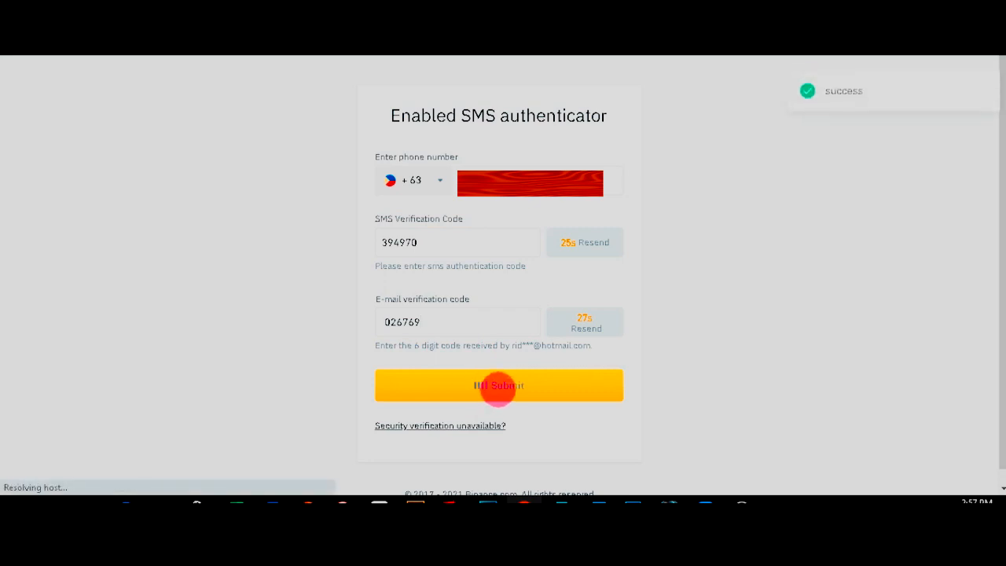
{"action": "left_click", "coordinate": [498, 386]}
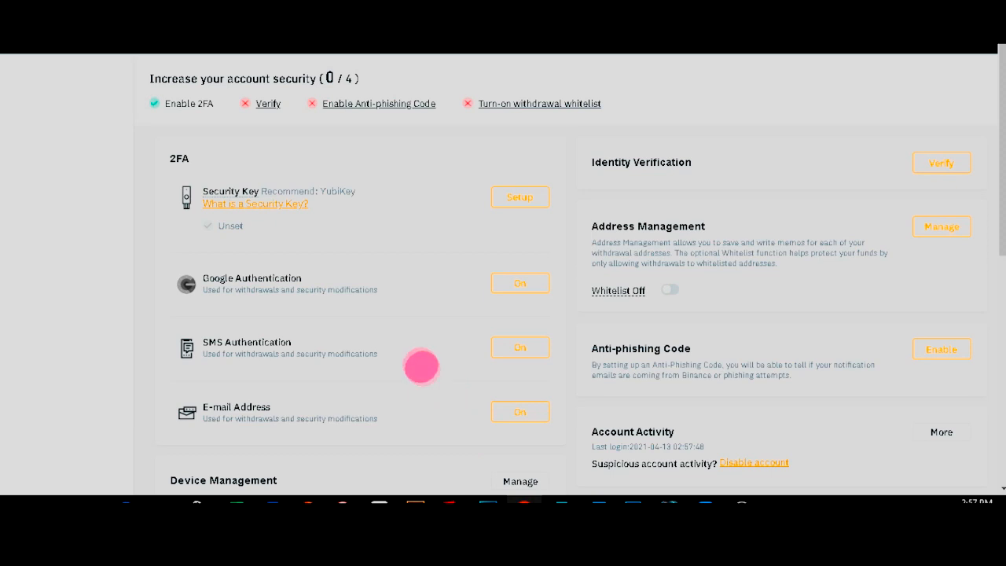
{"action": "mouse_move", "coordinate": [403, 415]}
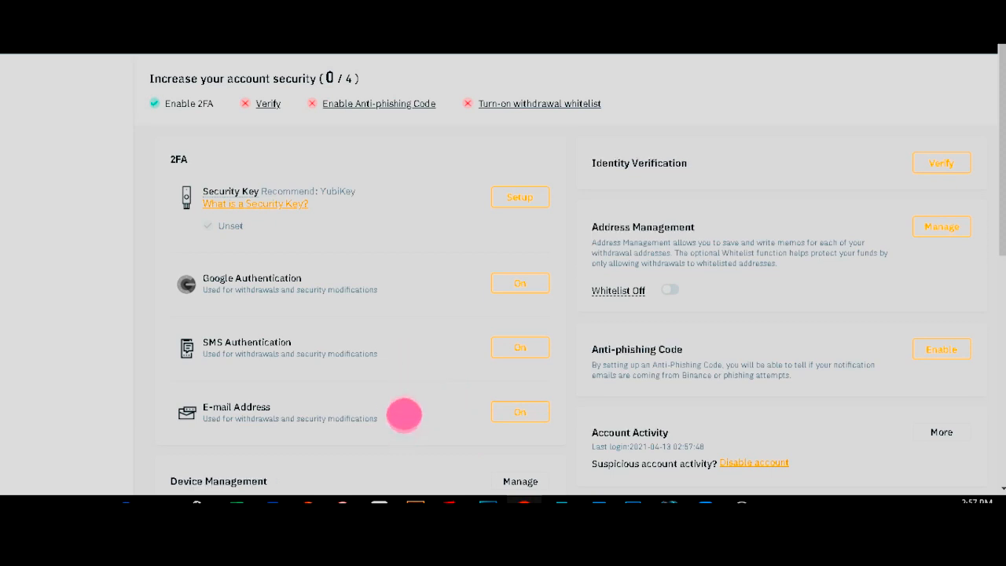